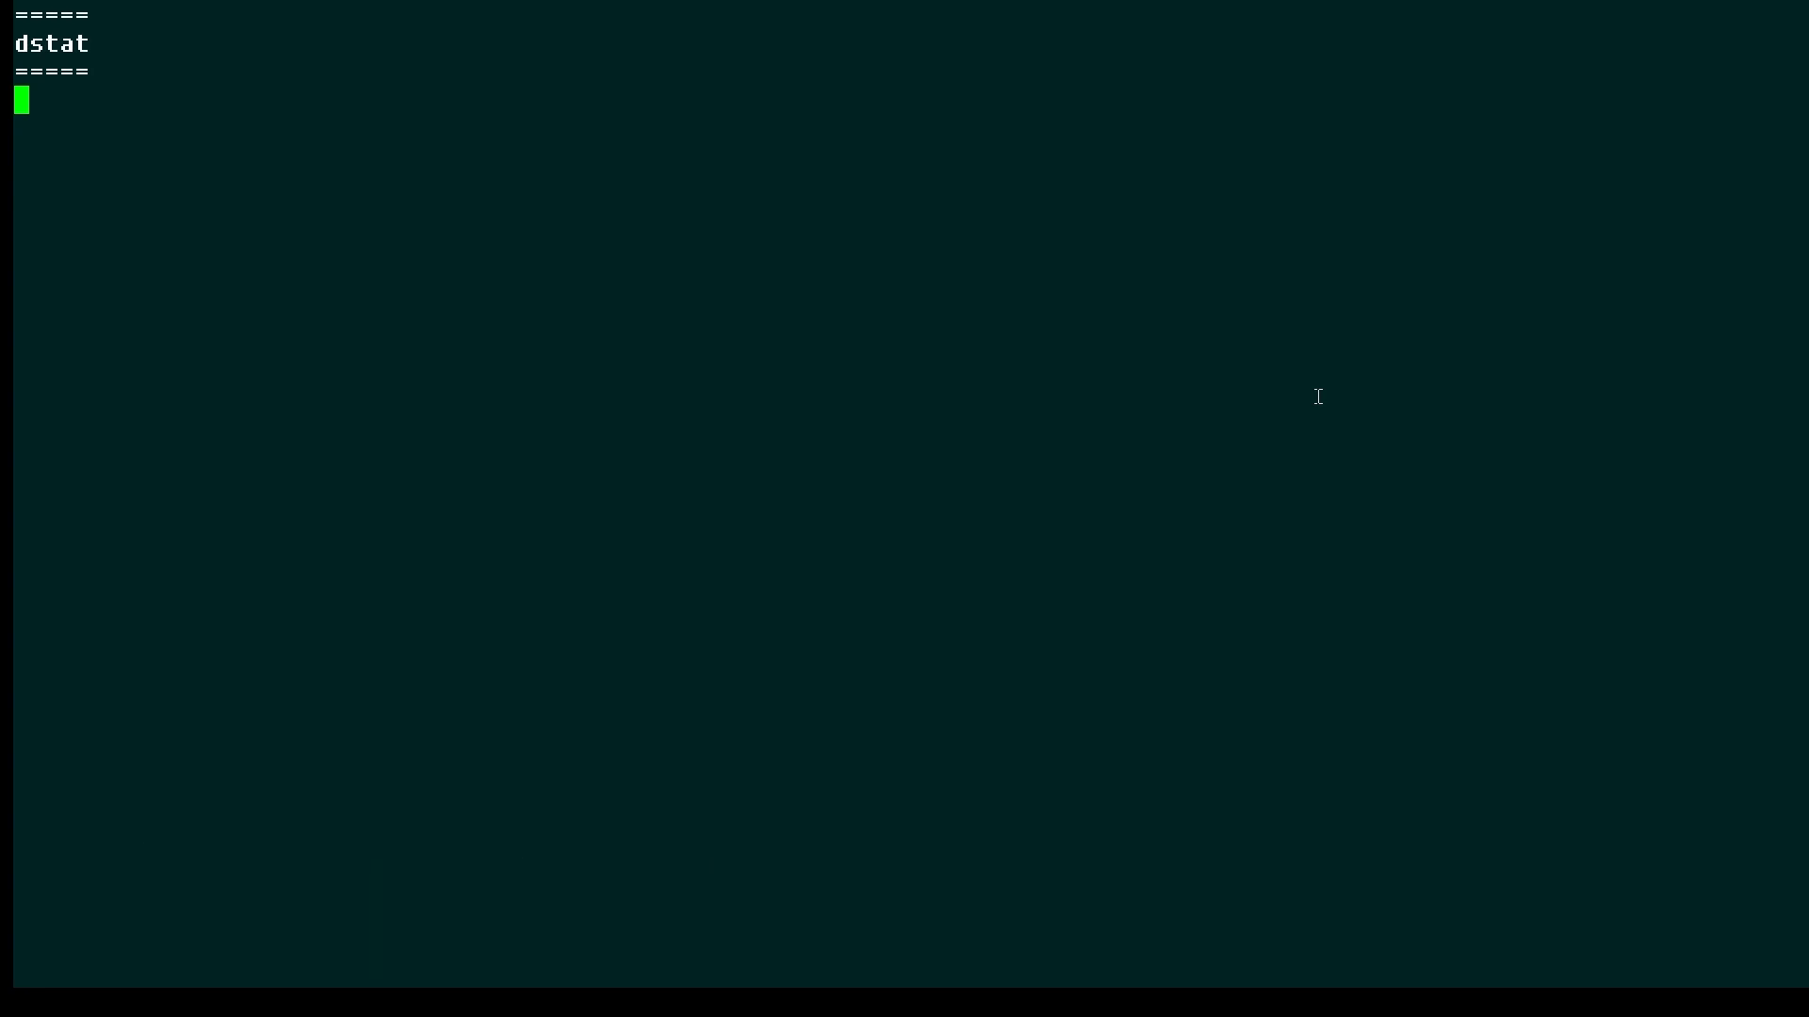
- Enter the dstat command at the prompt without running it
type("dstat")
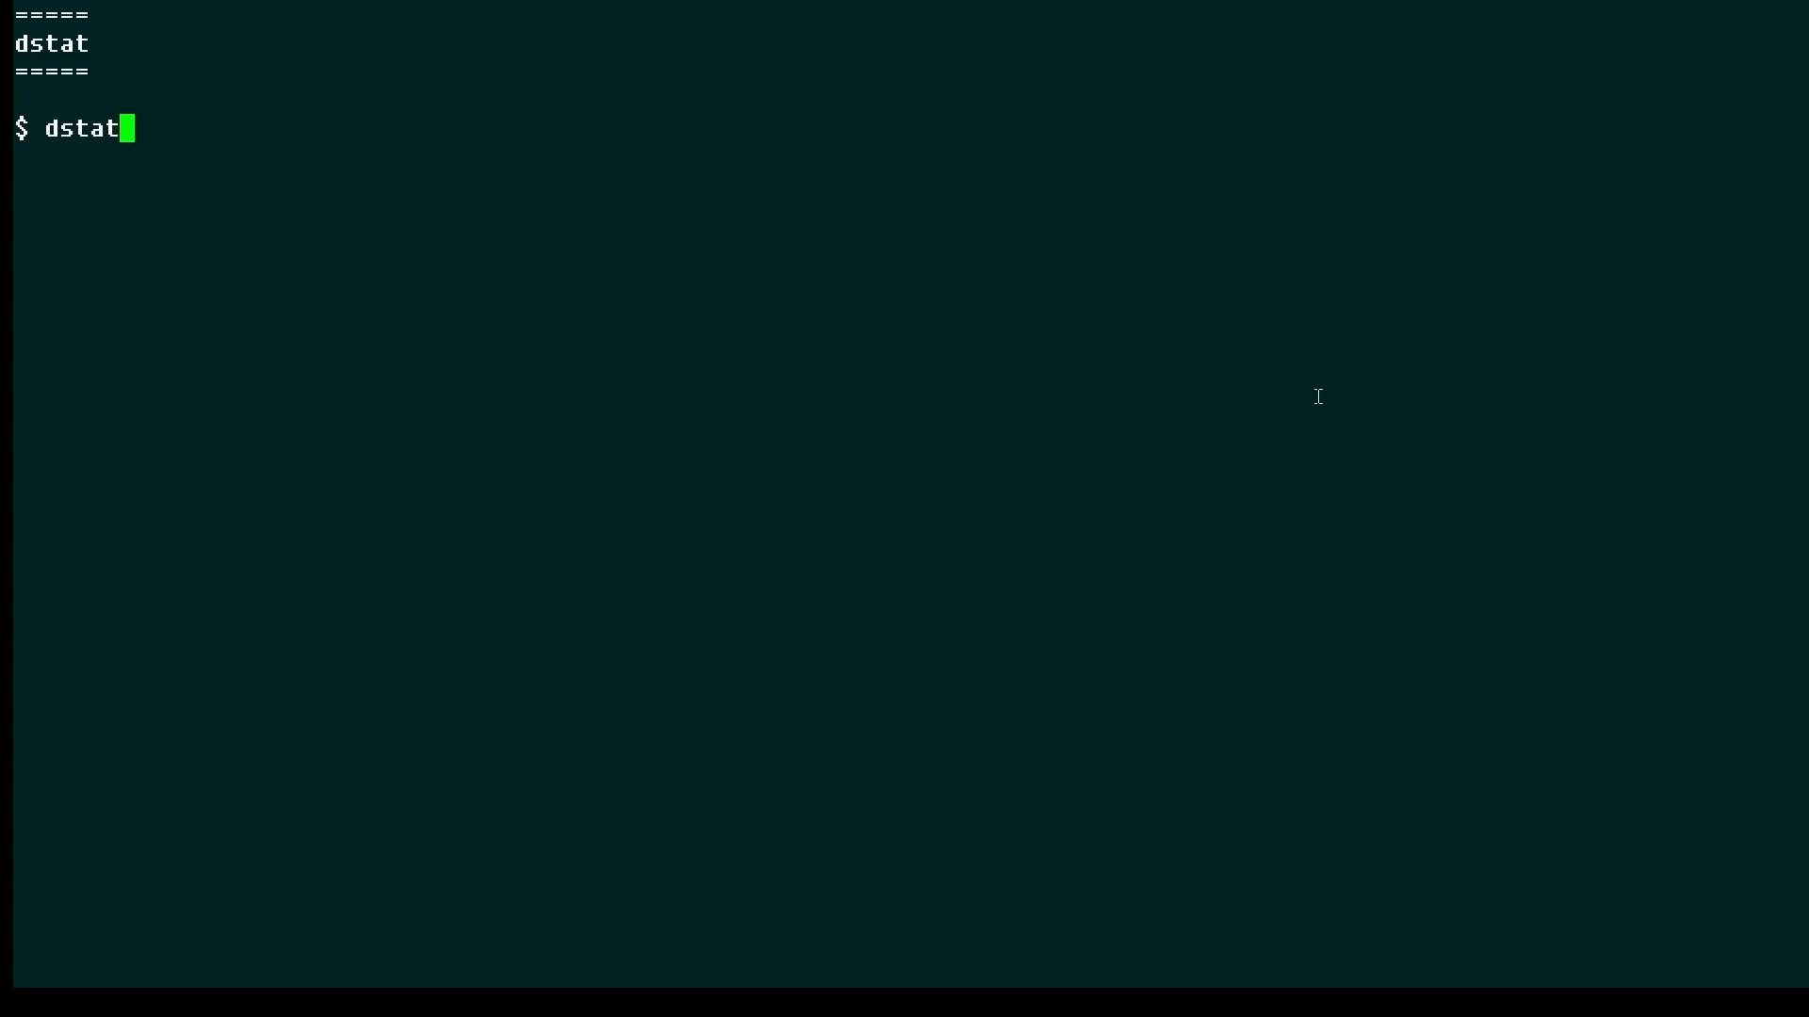
- Run dstat to print default CPU, disk, network, paging and system samples
key("Return")
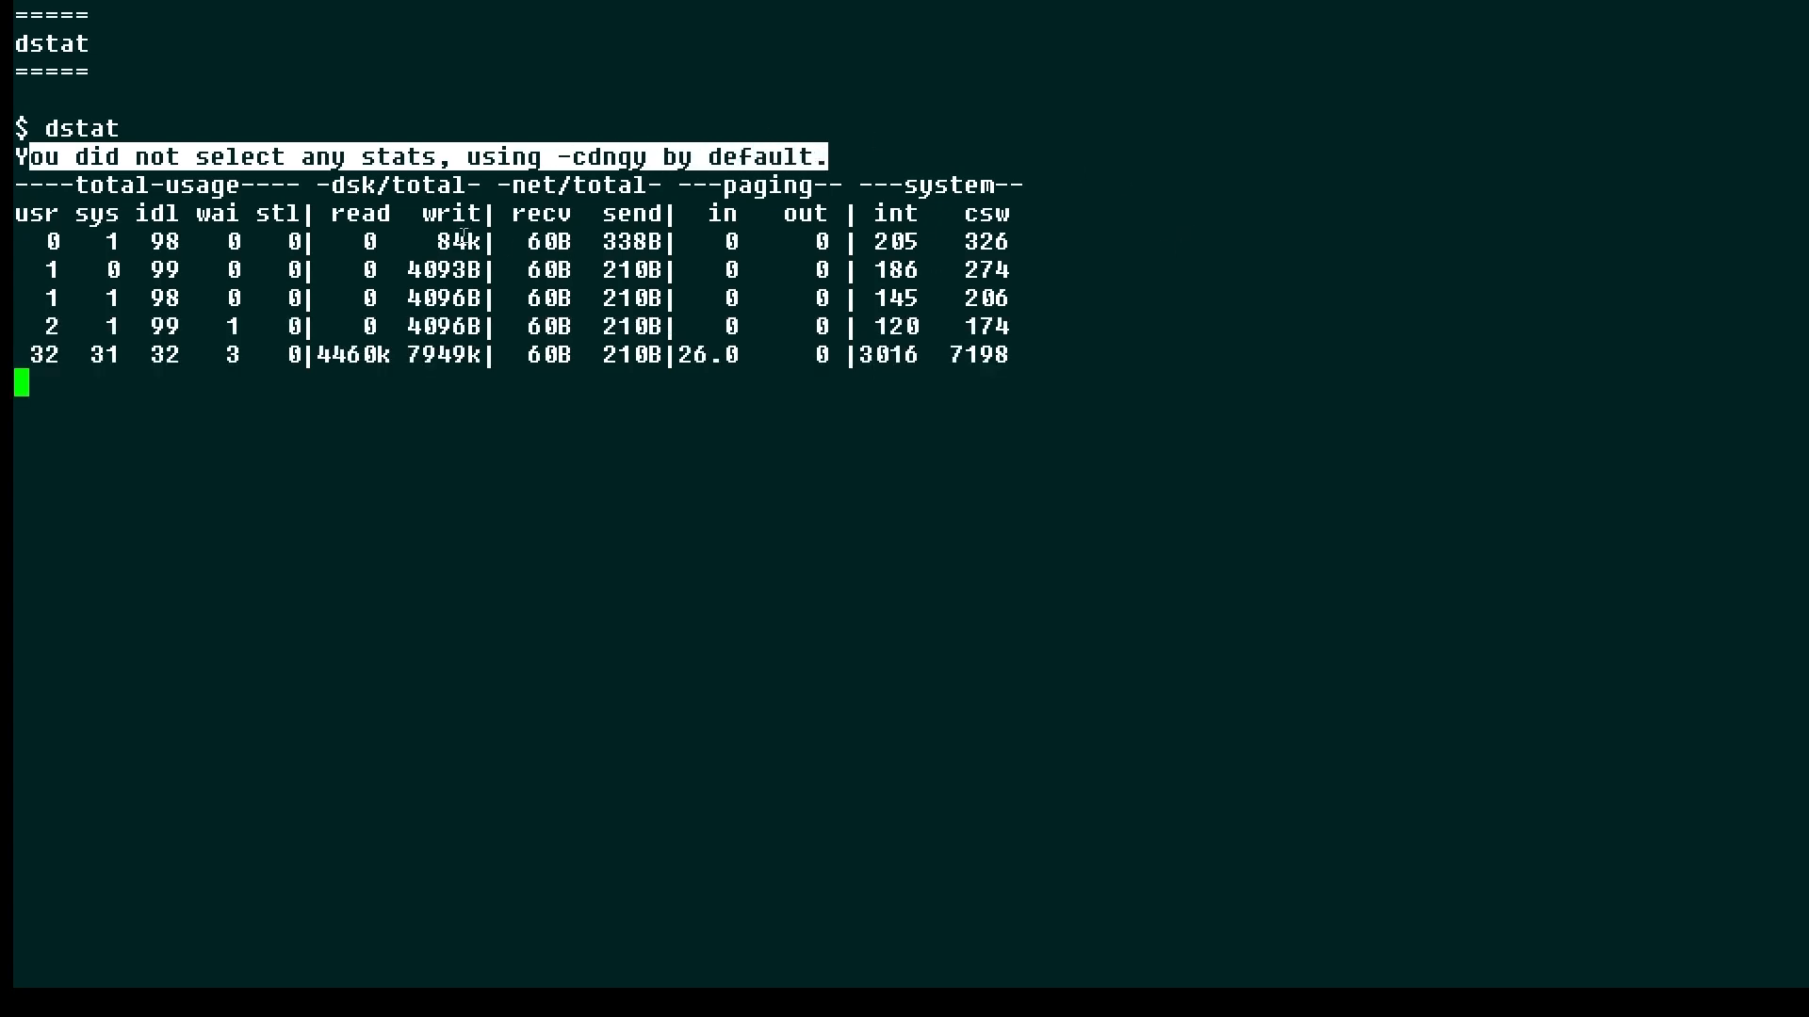
mouse_move(494, 237)
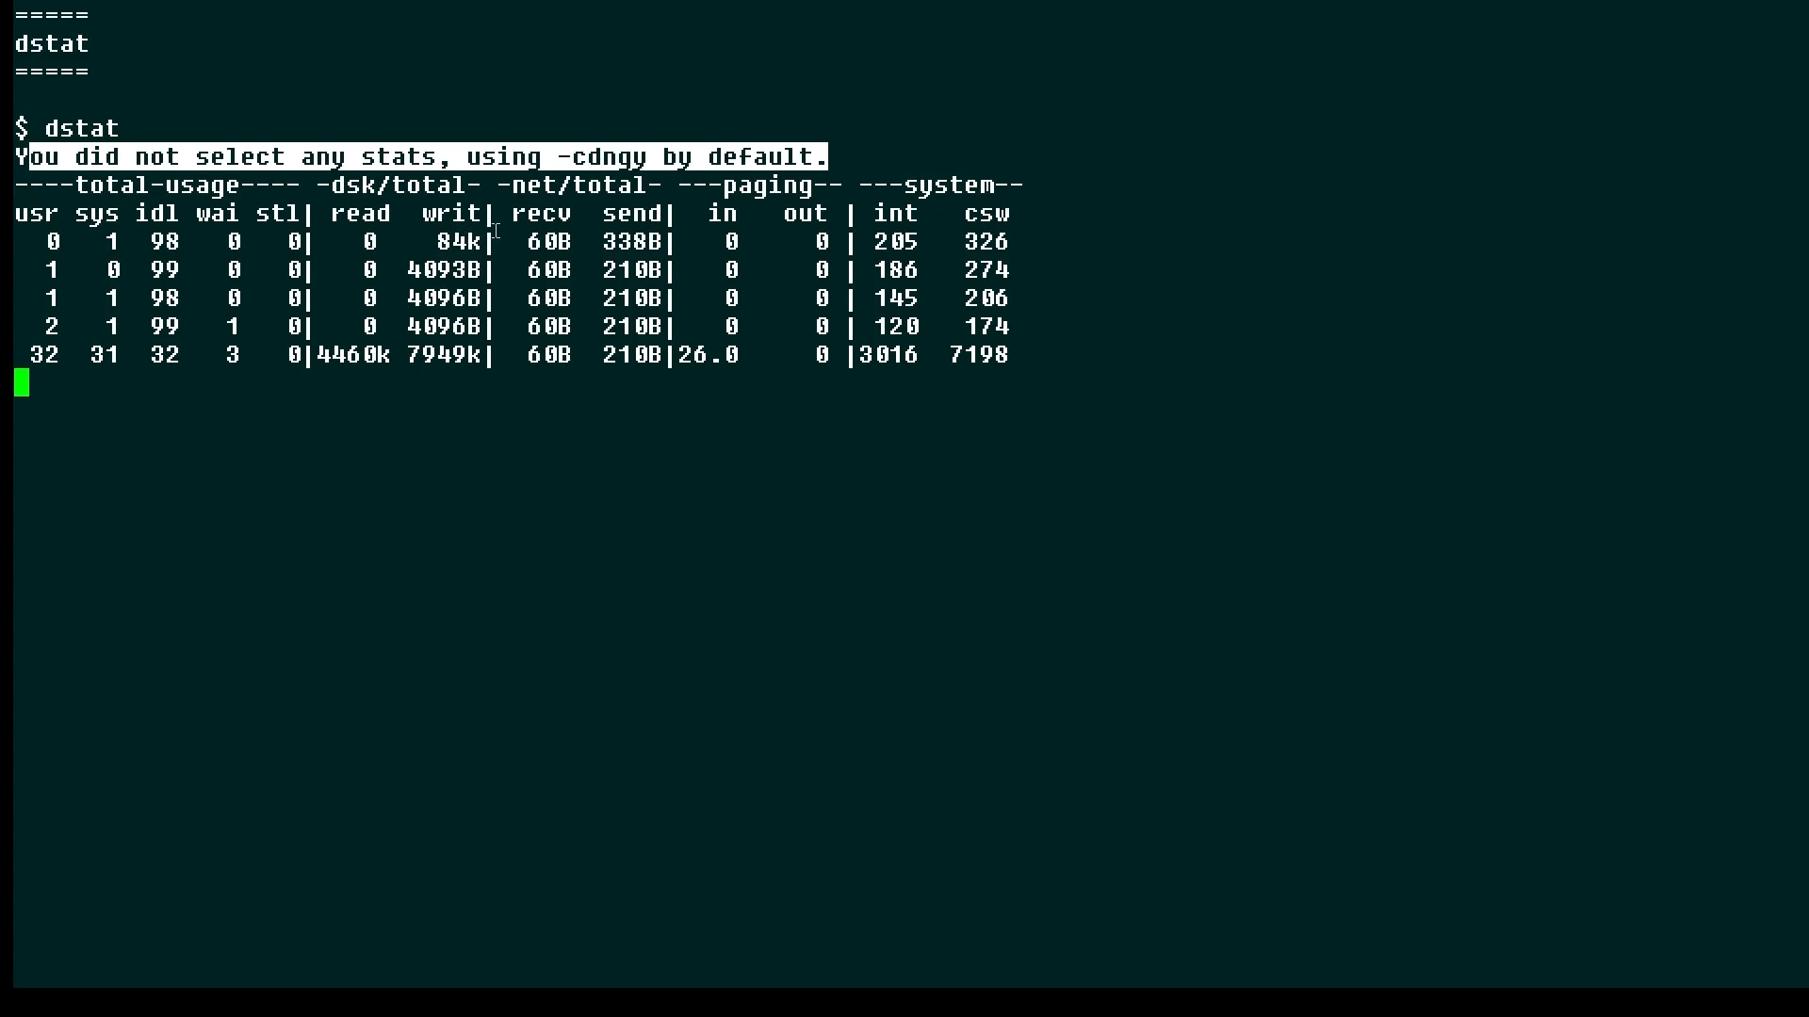
mouse_move(515, 274)
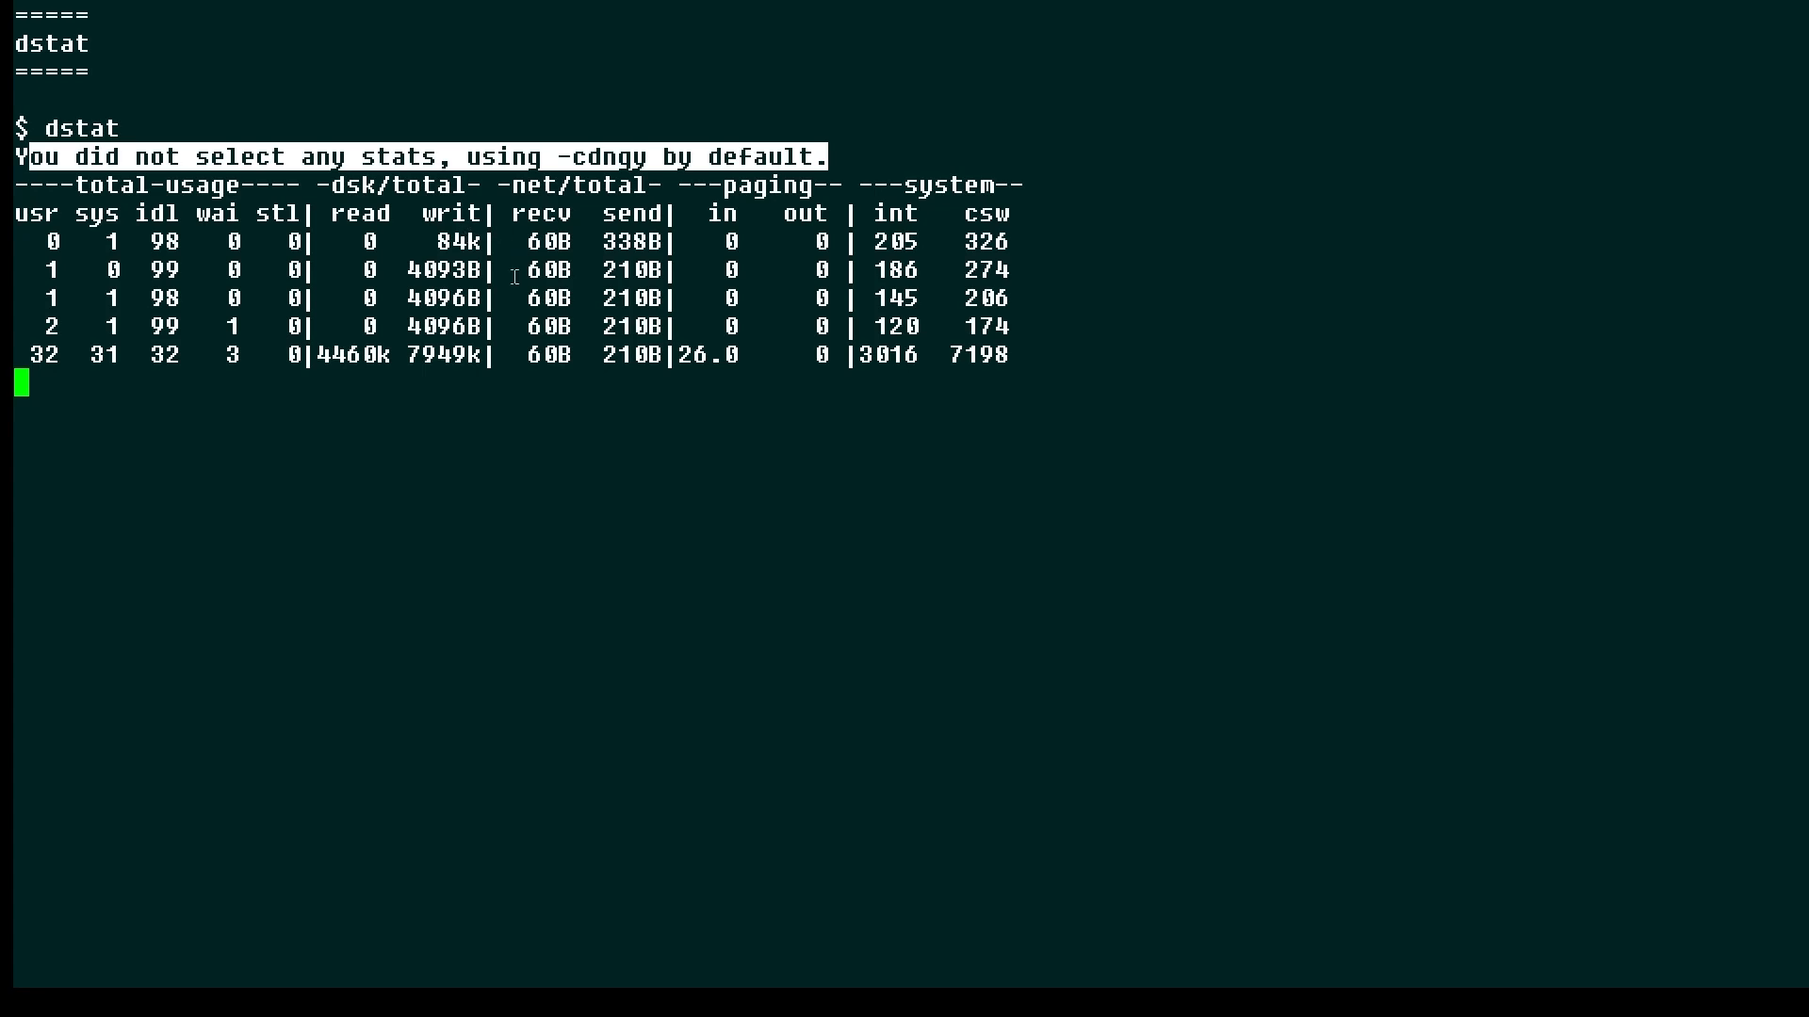
- Run dstat -c --top-cpu to list CPU usage with the top CPU process
type("dstat -c --top-cpu")
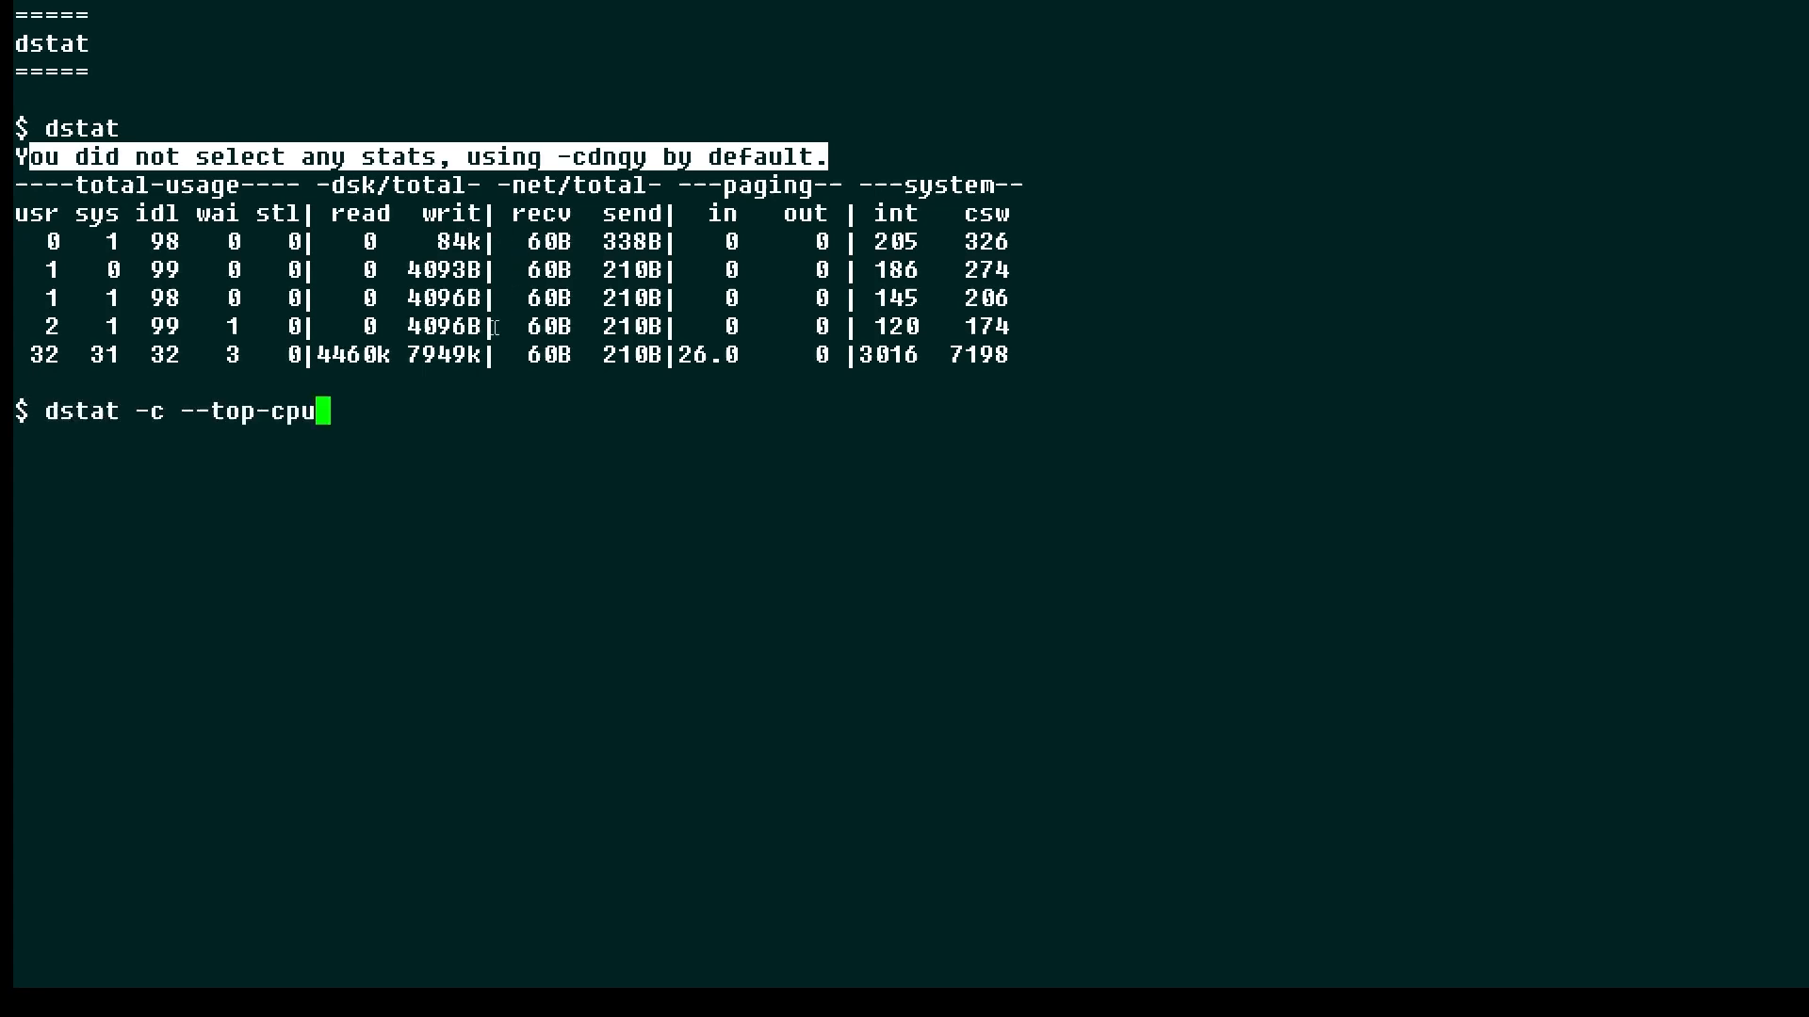
key("Return")
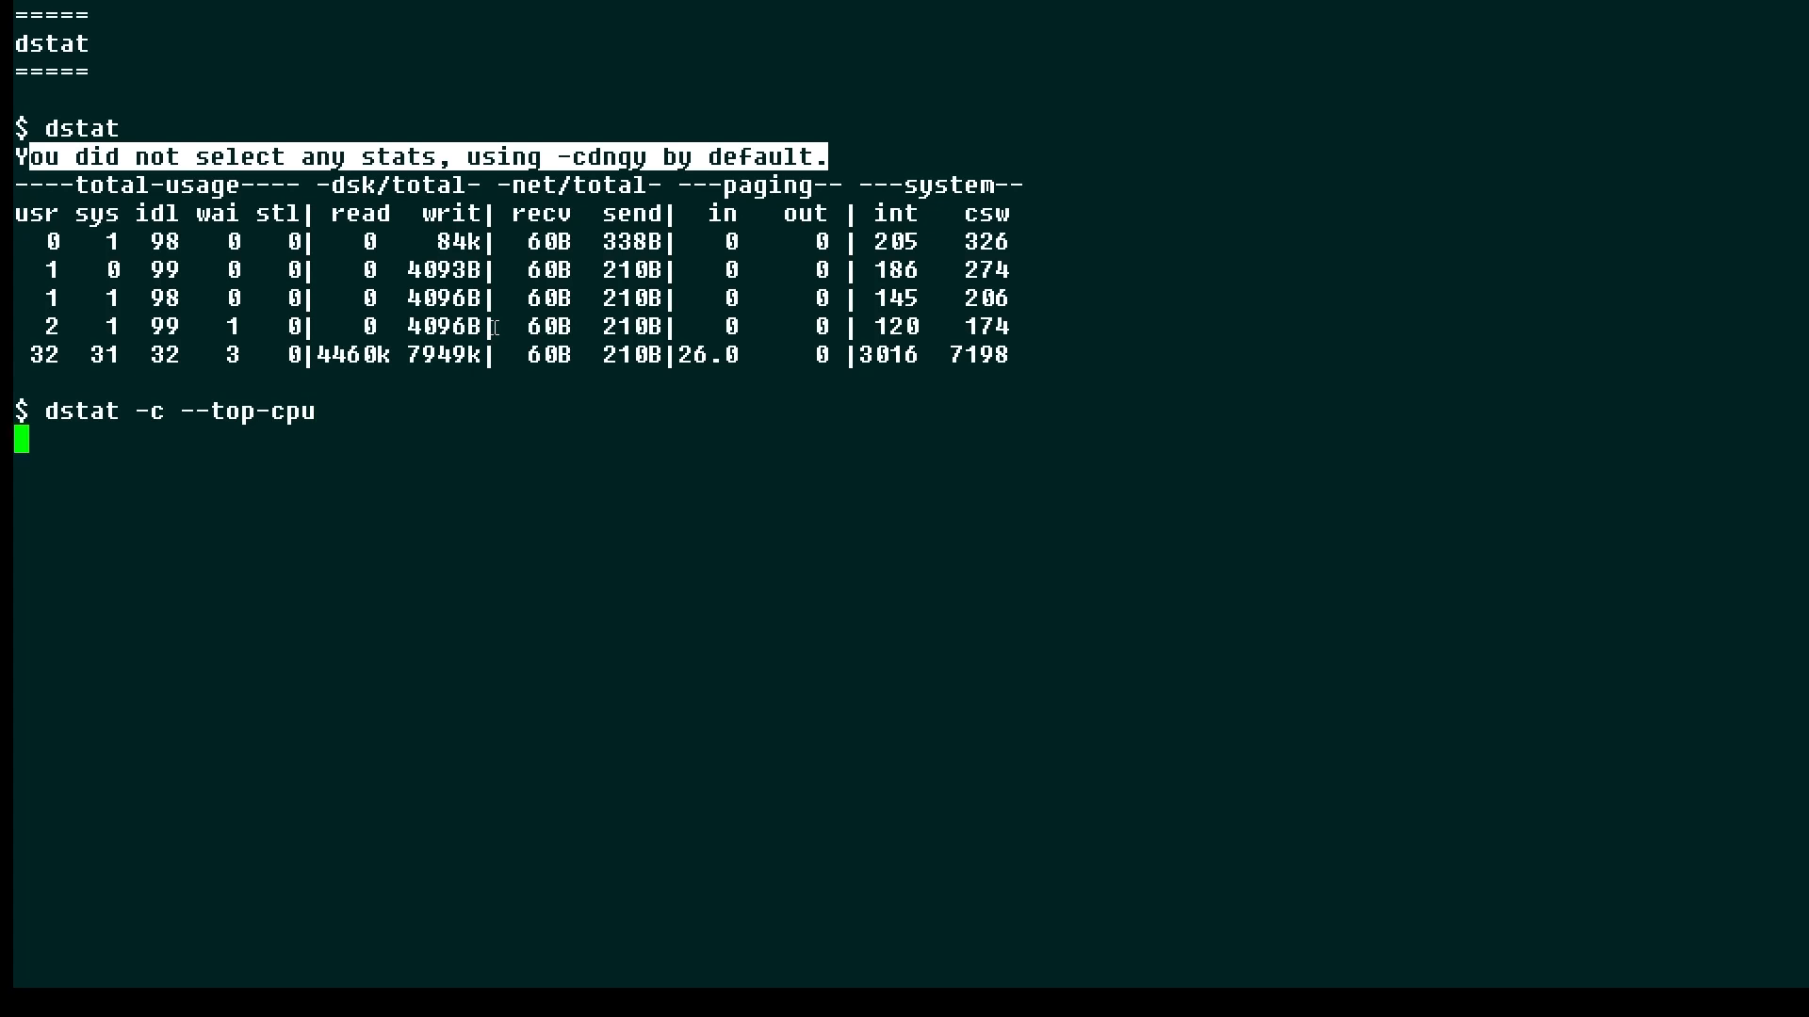
key("Return")
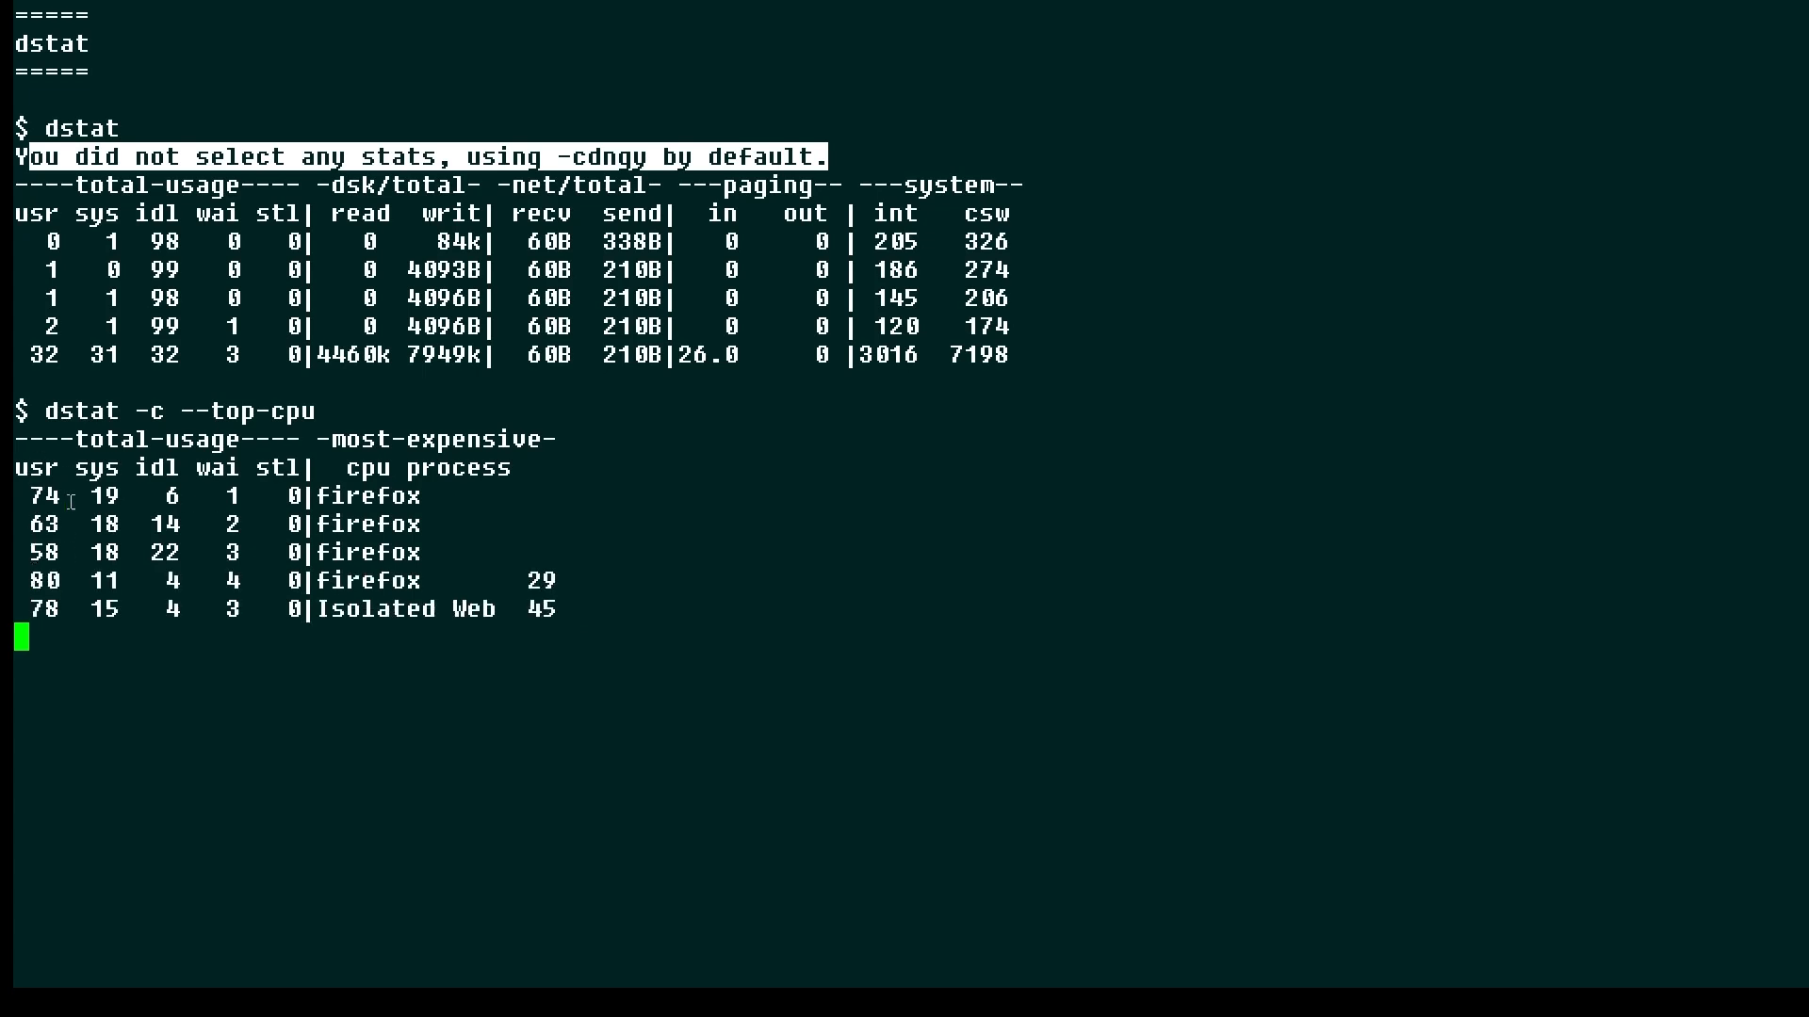
mouse_move(185, 473)
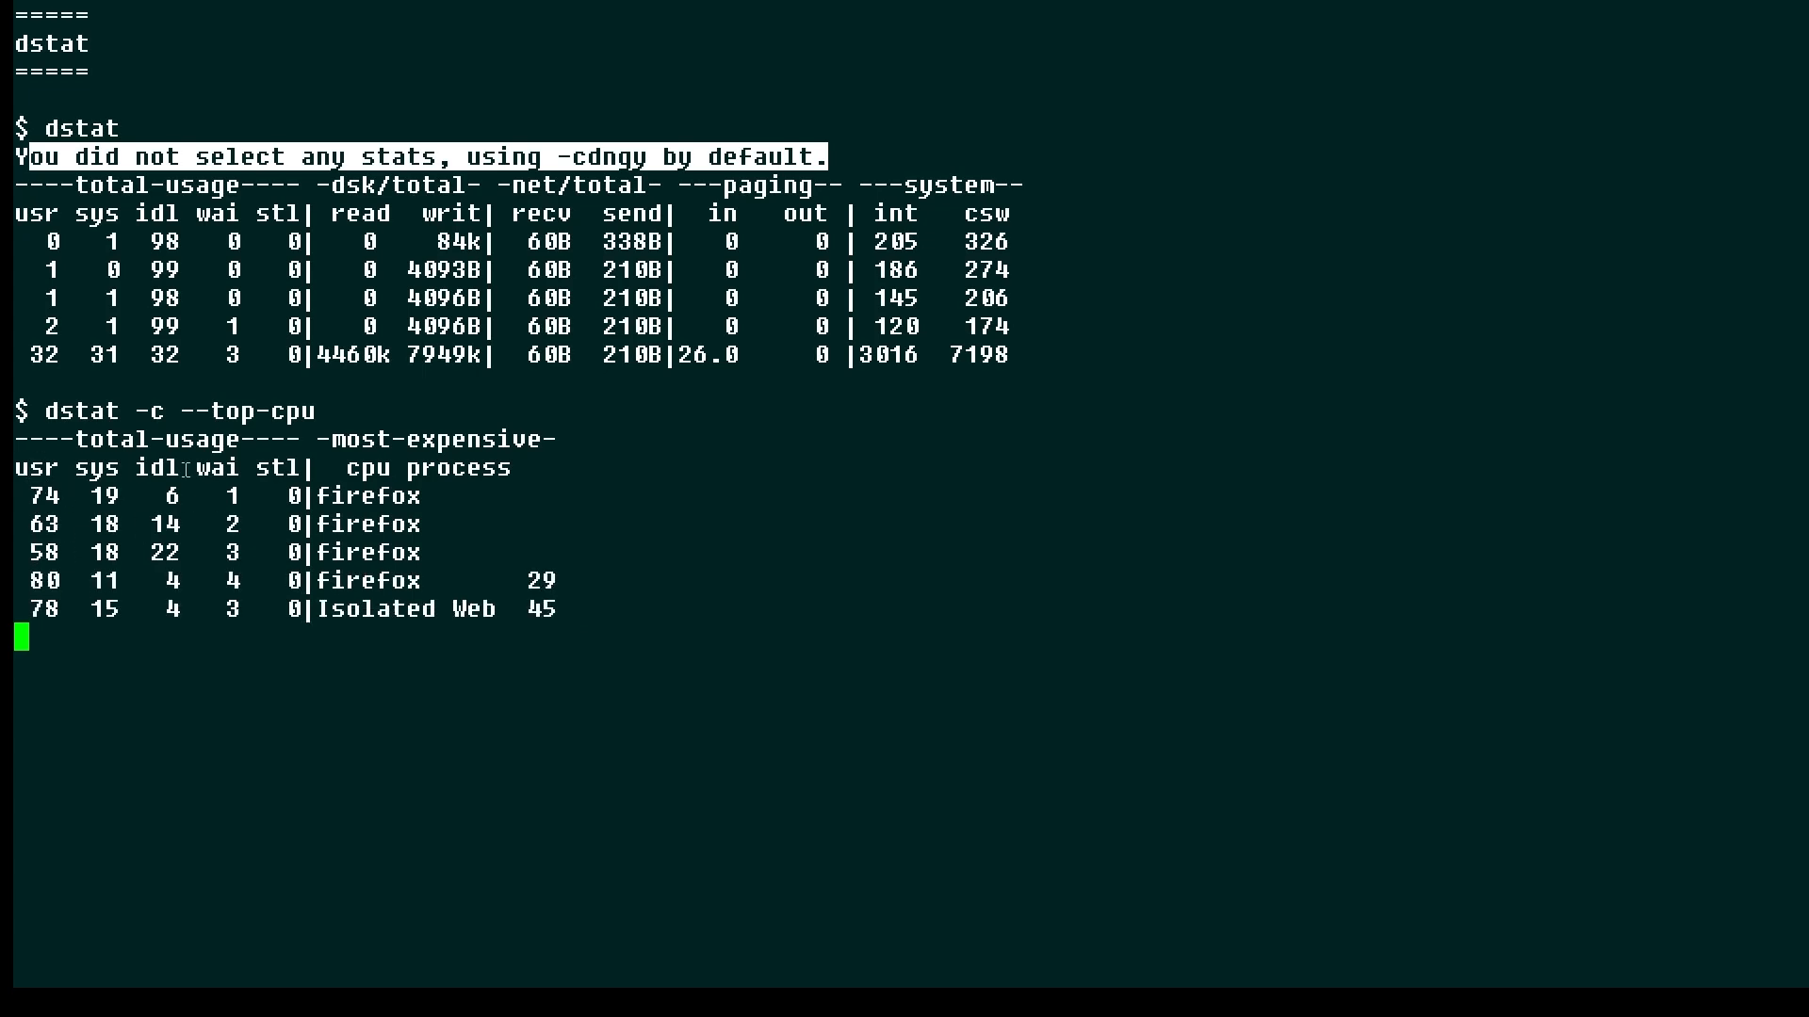
mouse_move(548, 526)
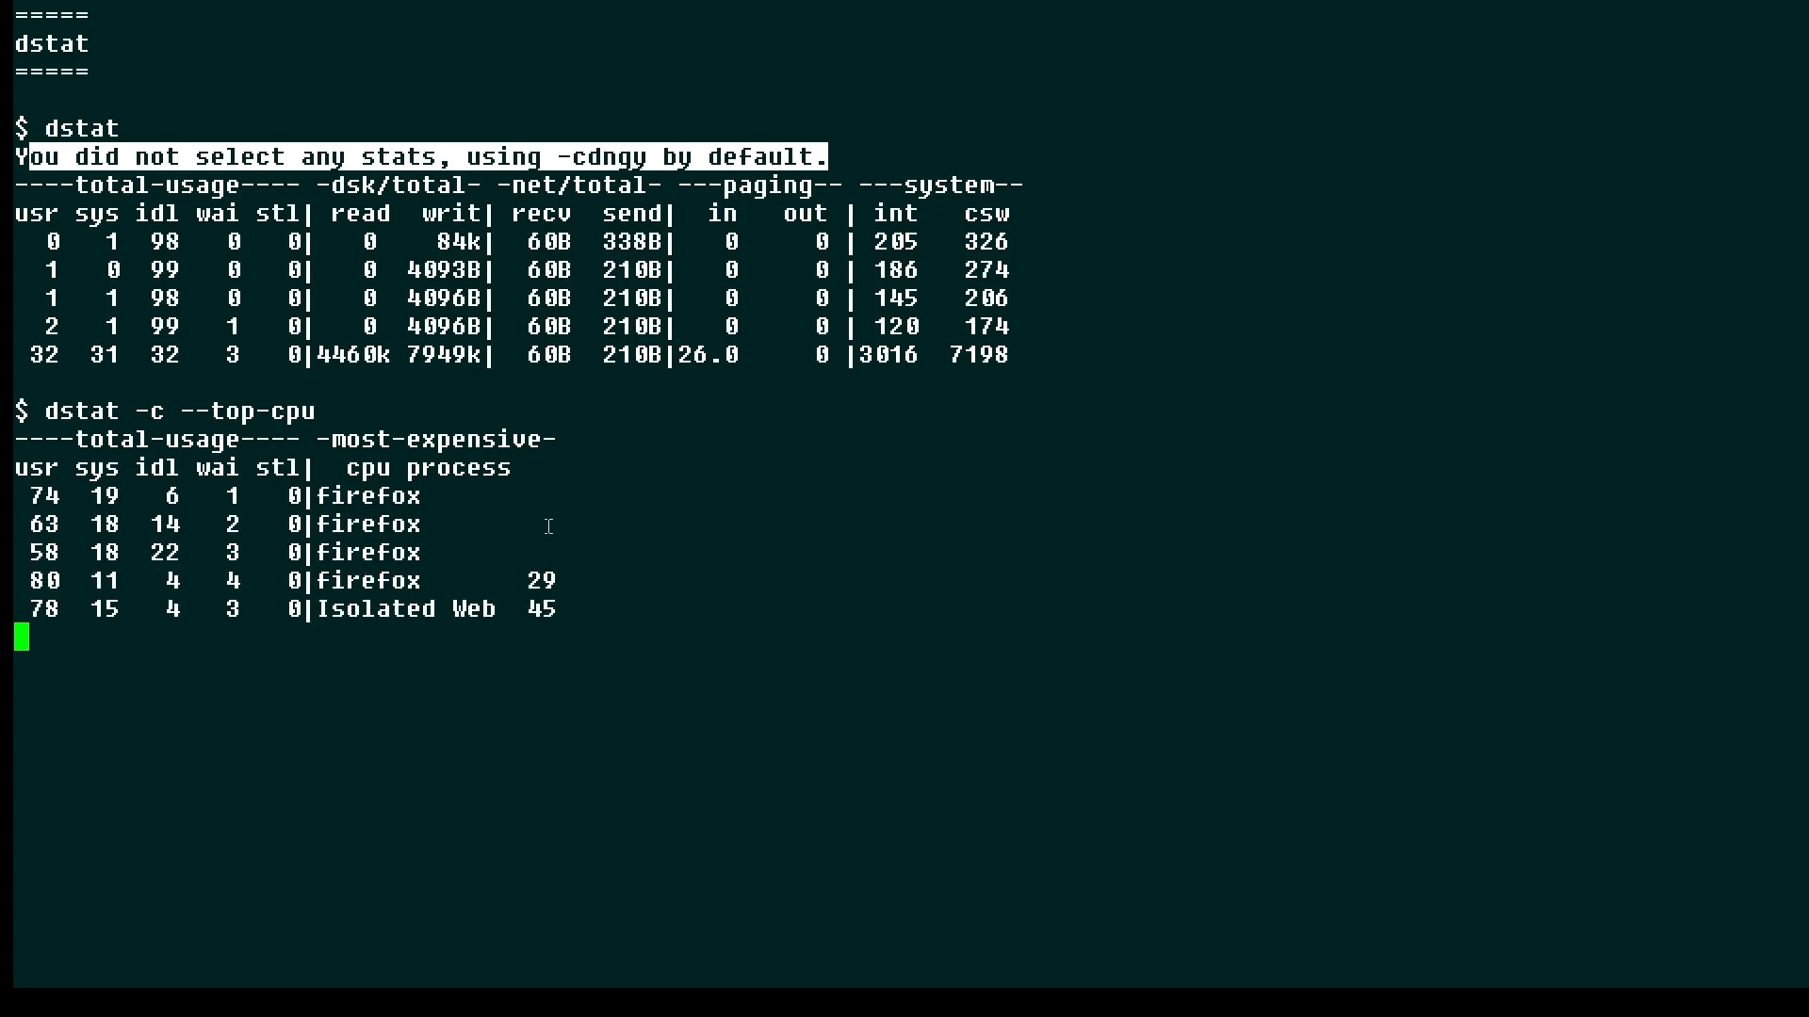
mouse_move(147, 504)
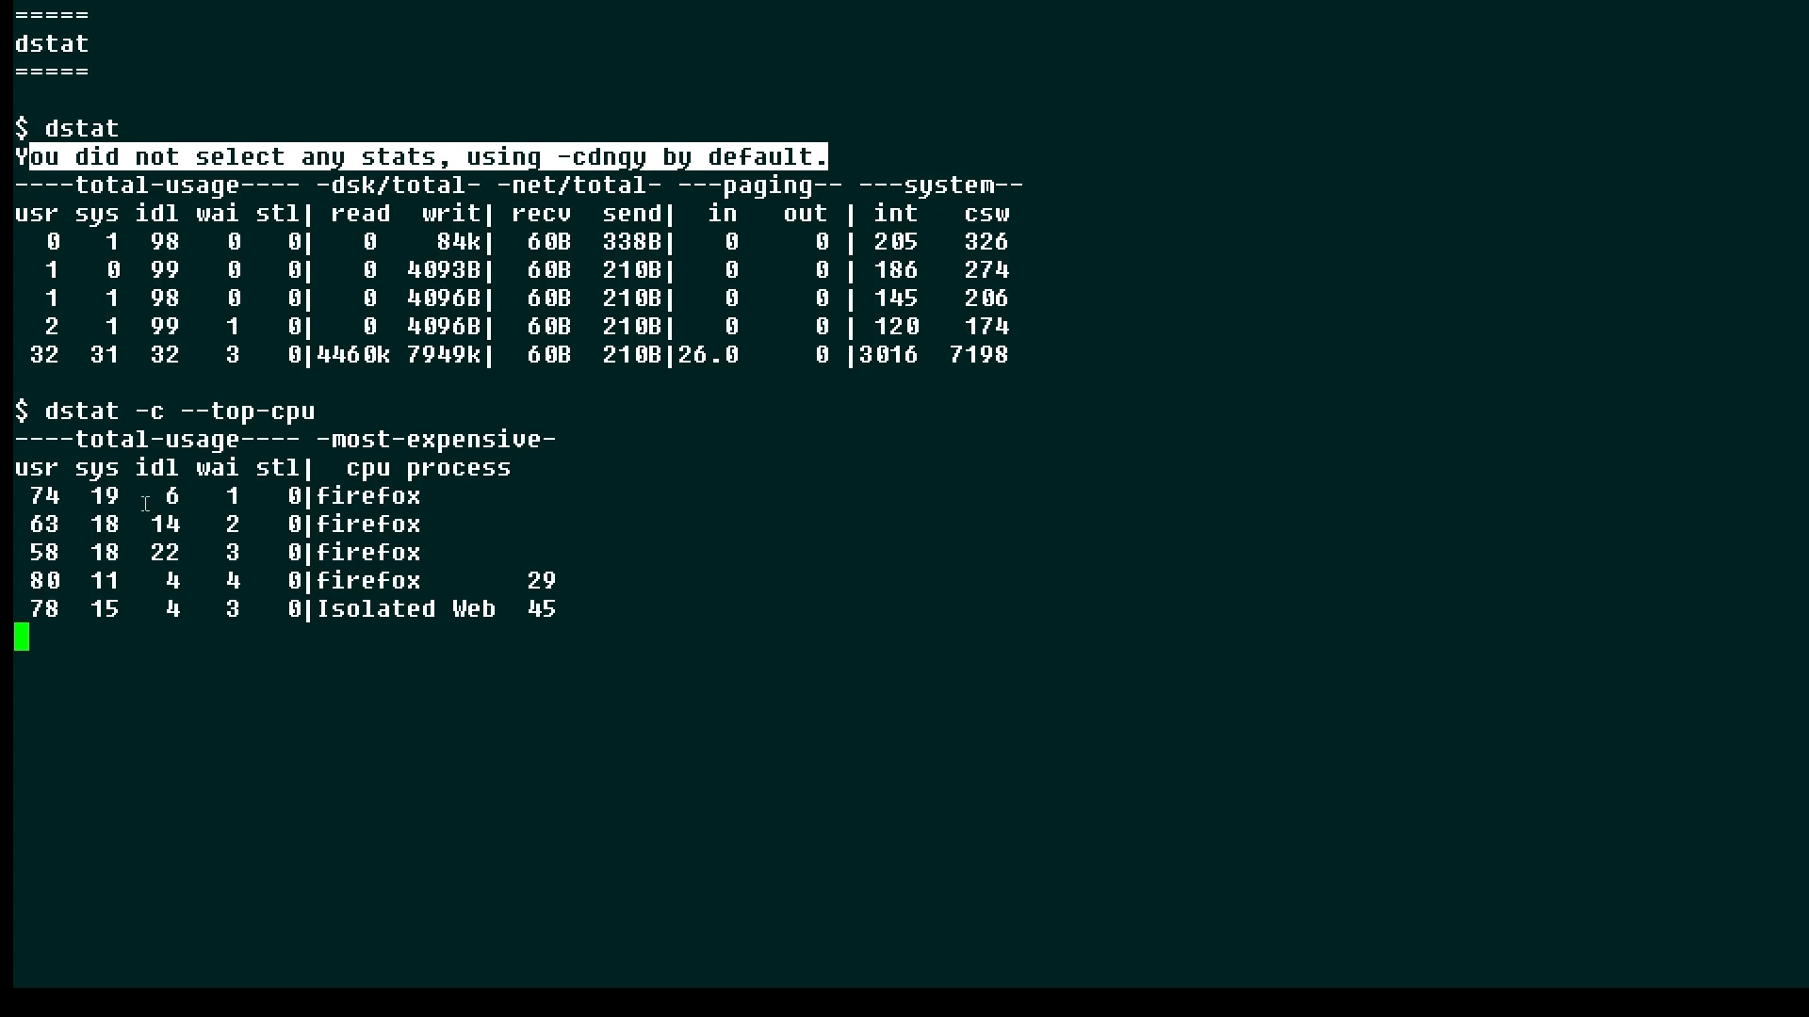
mouse_move(703, 543)
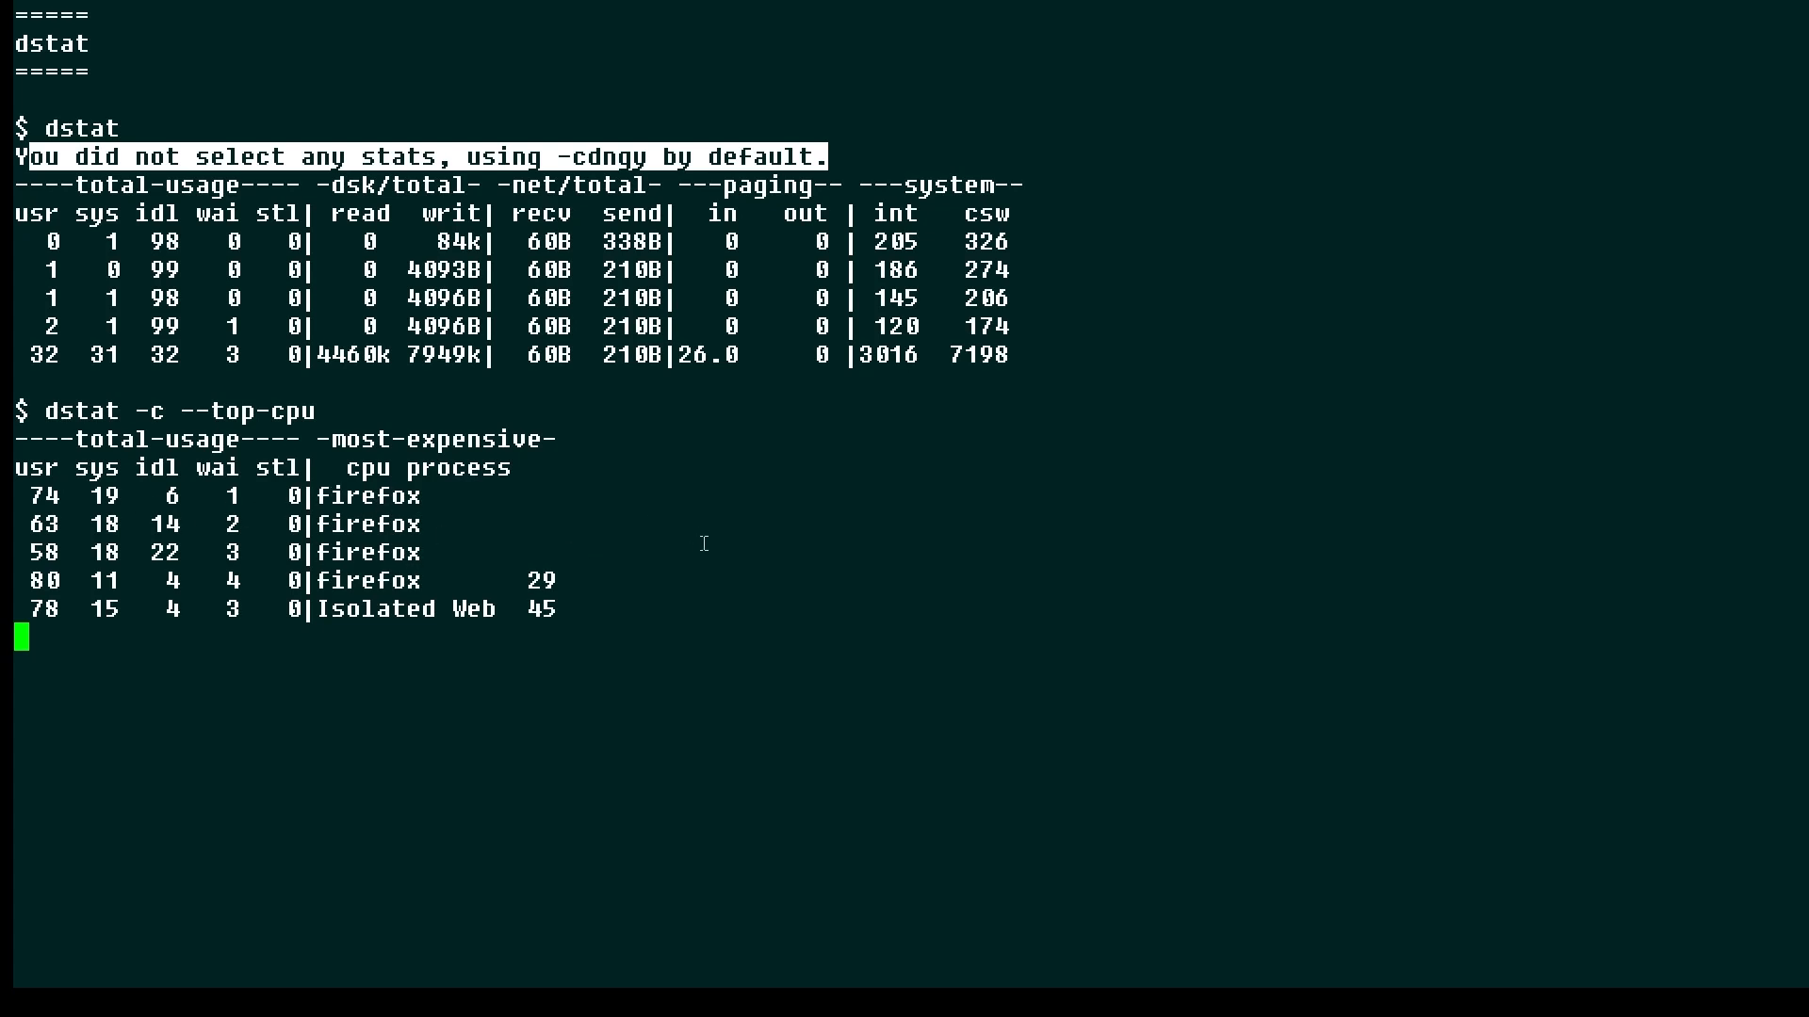
- Run dstat -c --top-mem, showing gnome-software as the top memory process
type("dstat -c --top-mem")
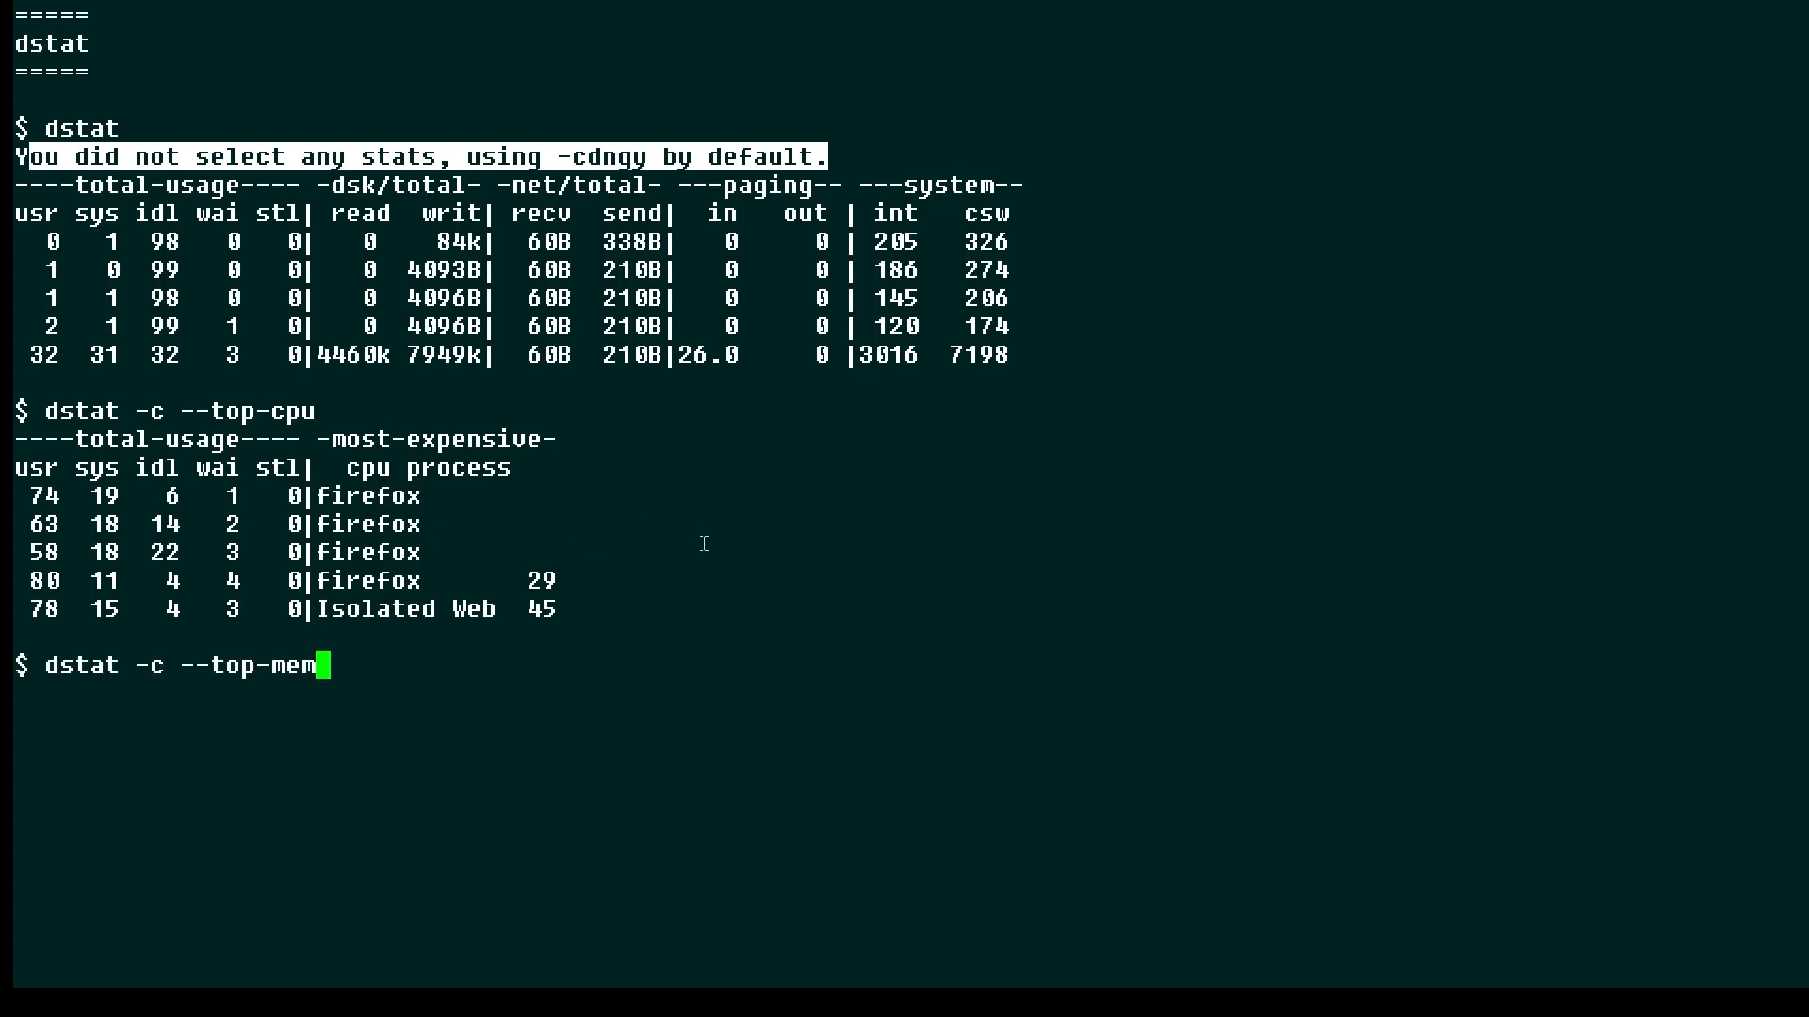
key("Return")
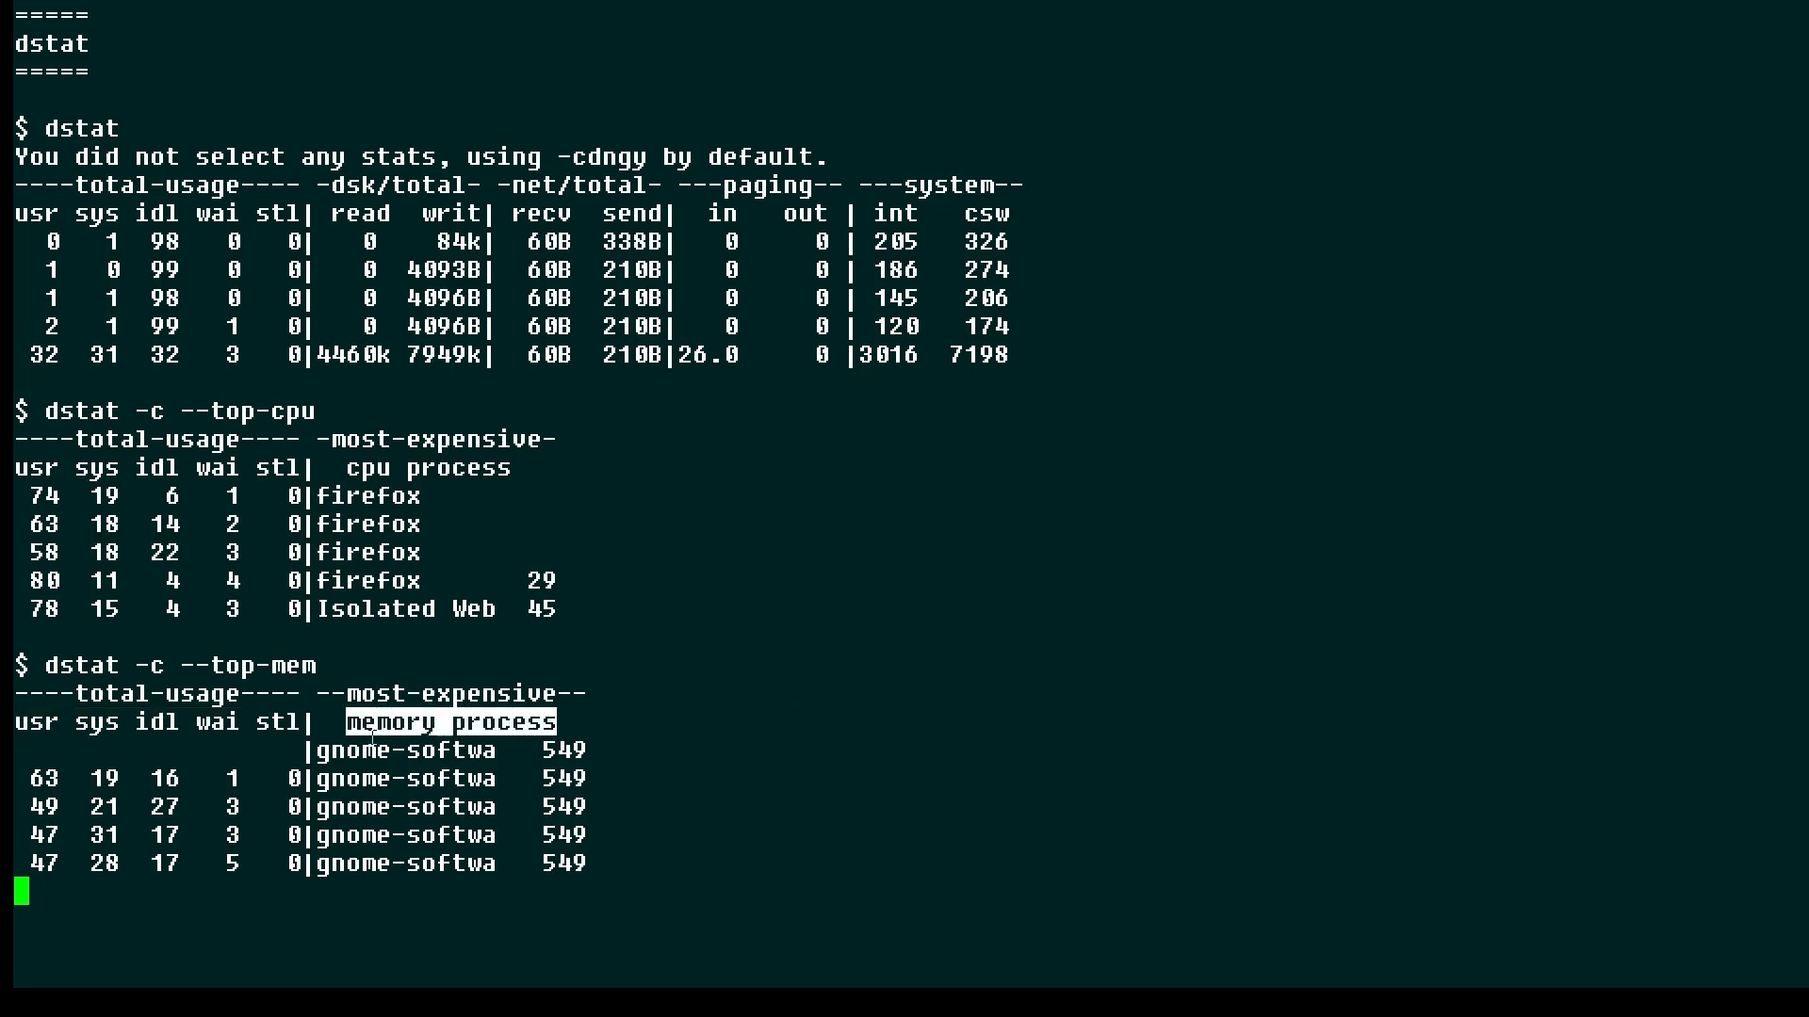
mouse_move(652, 763)
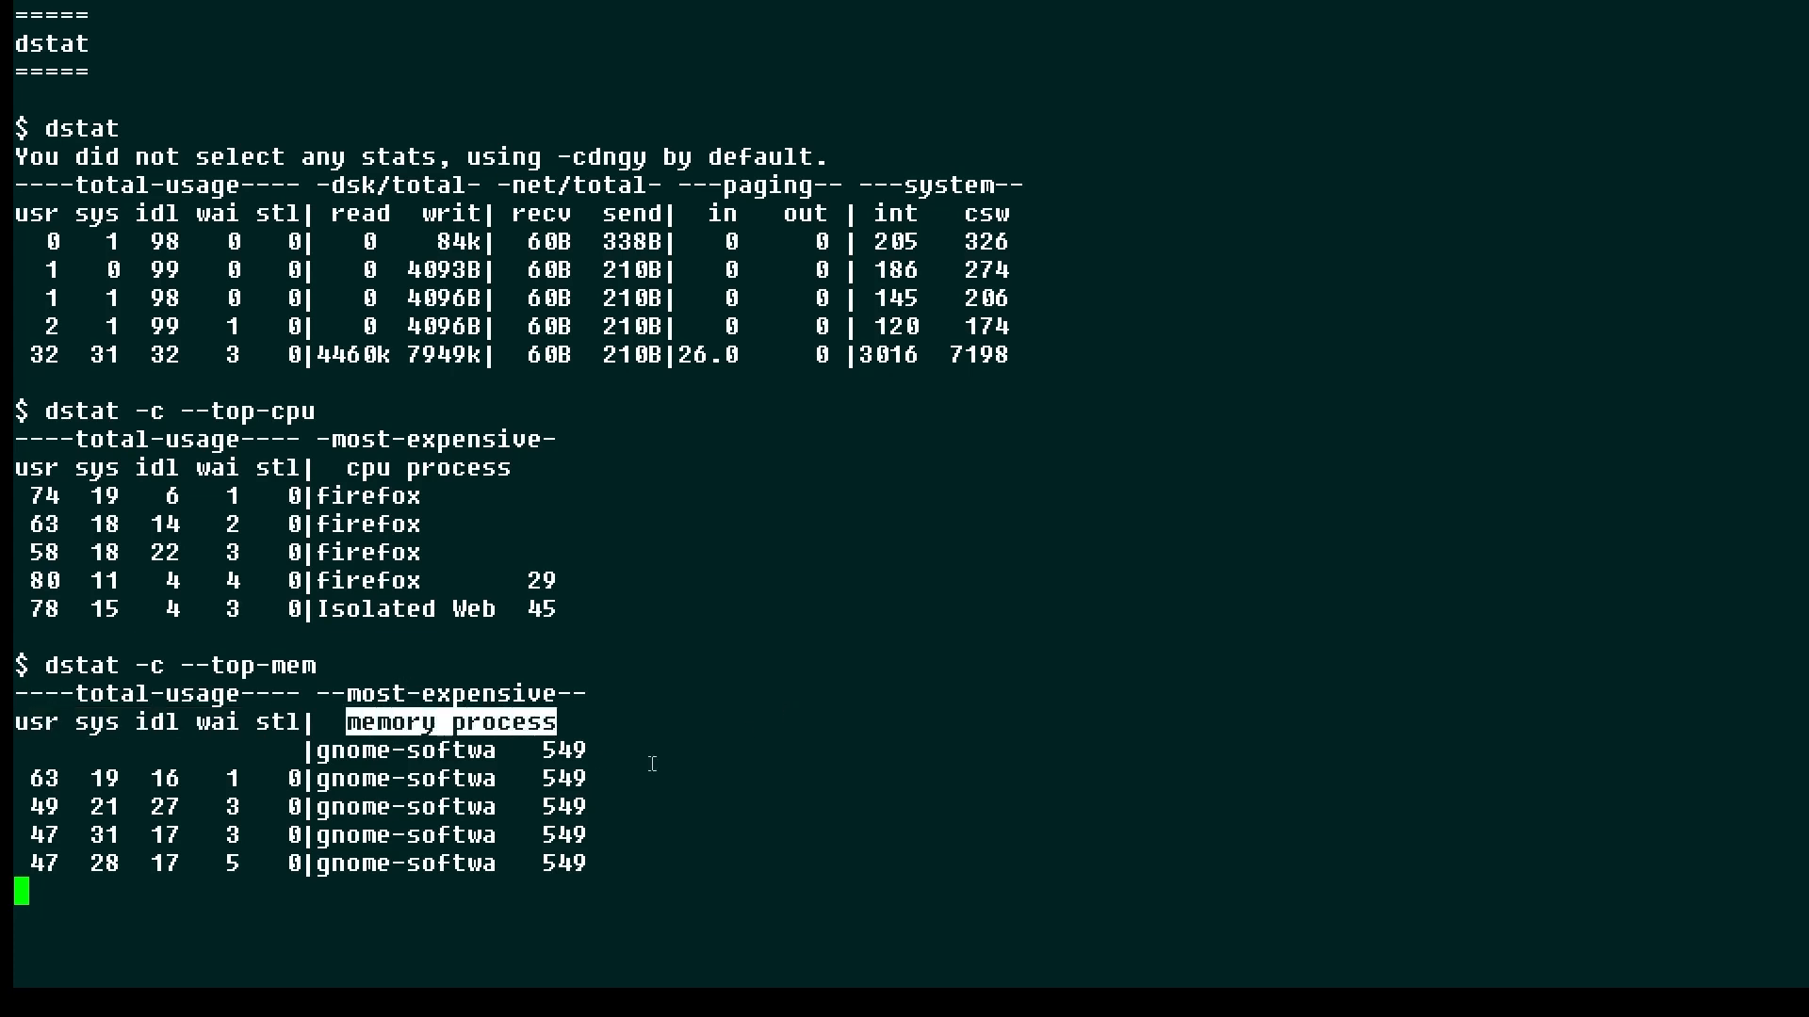
mouse_move(715, 740)
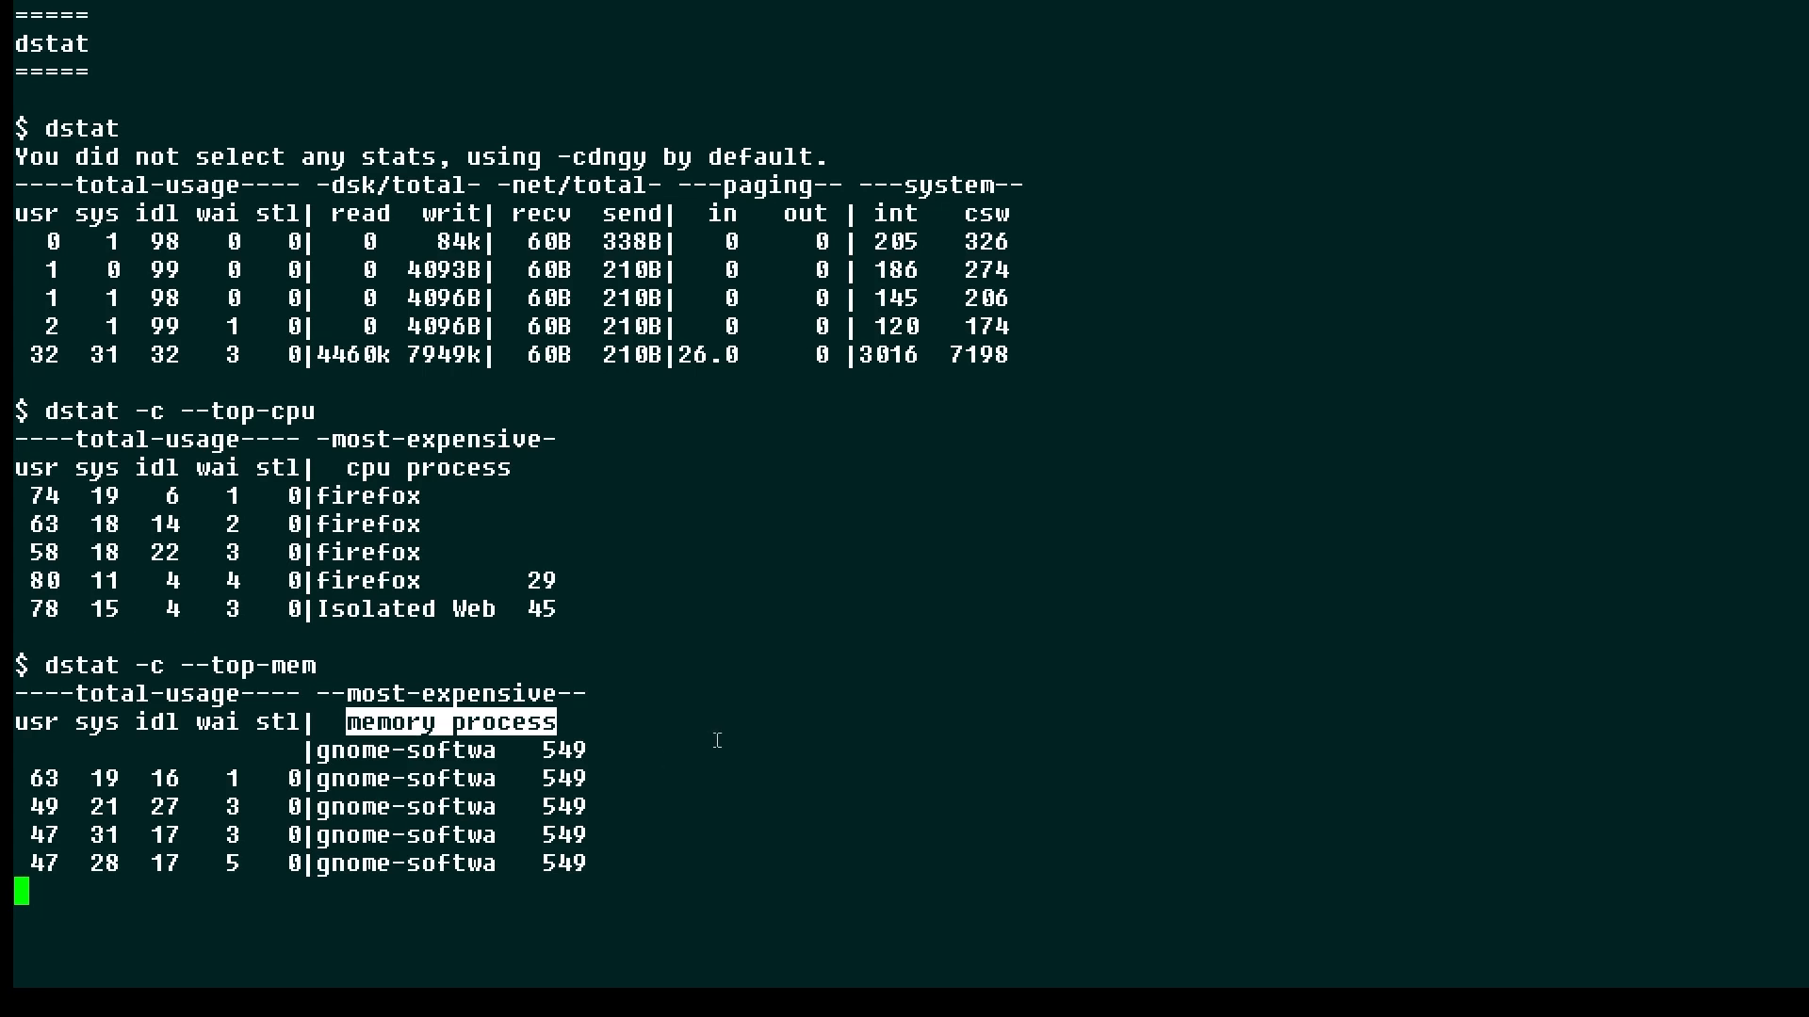
mouse_move(834, 720)
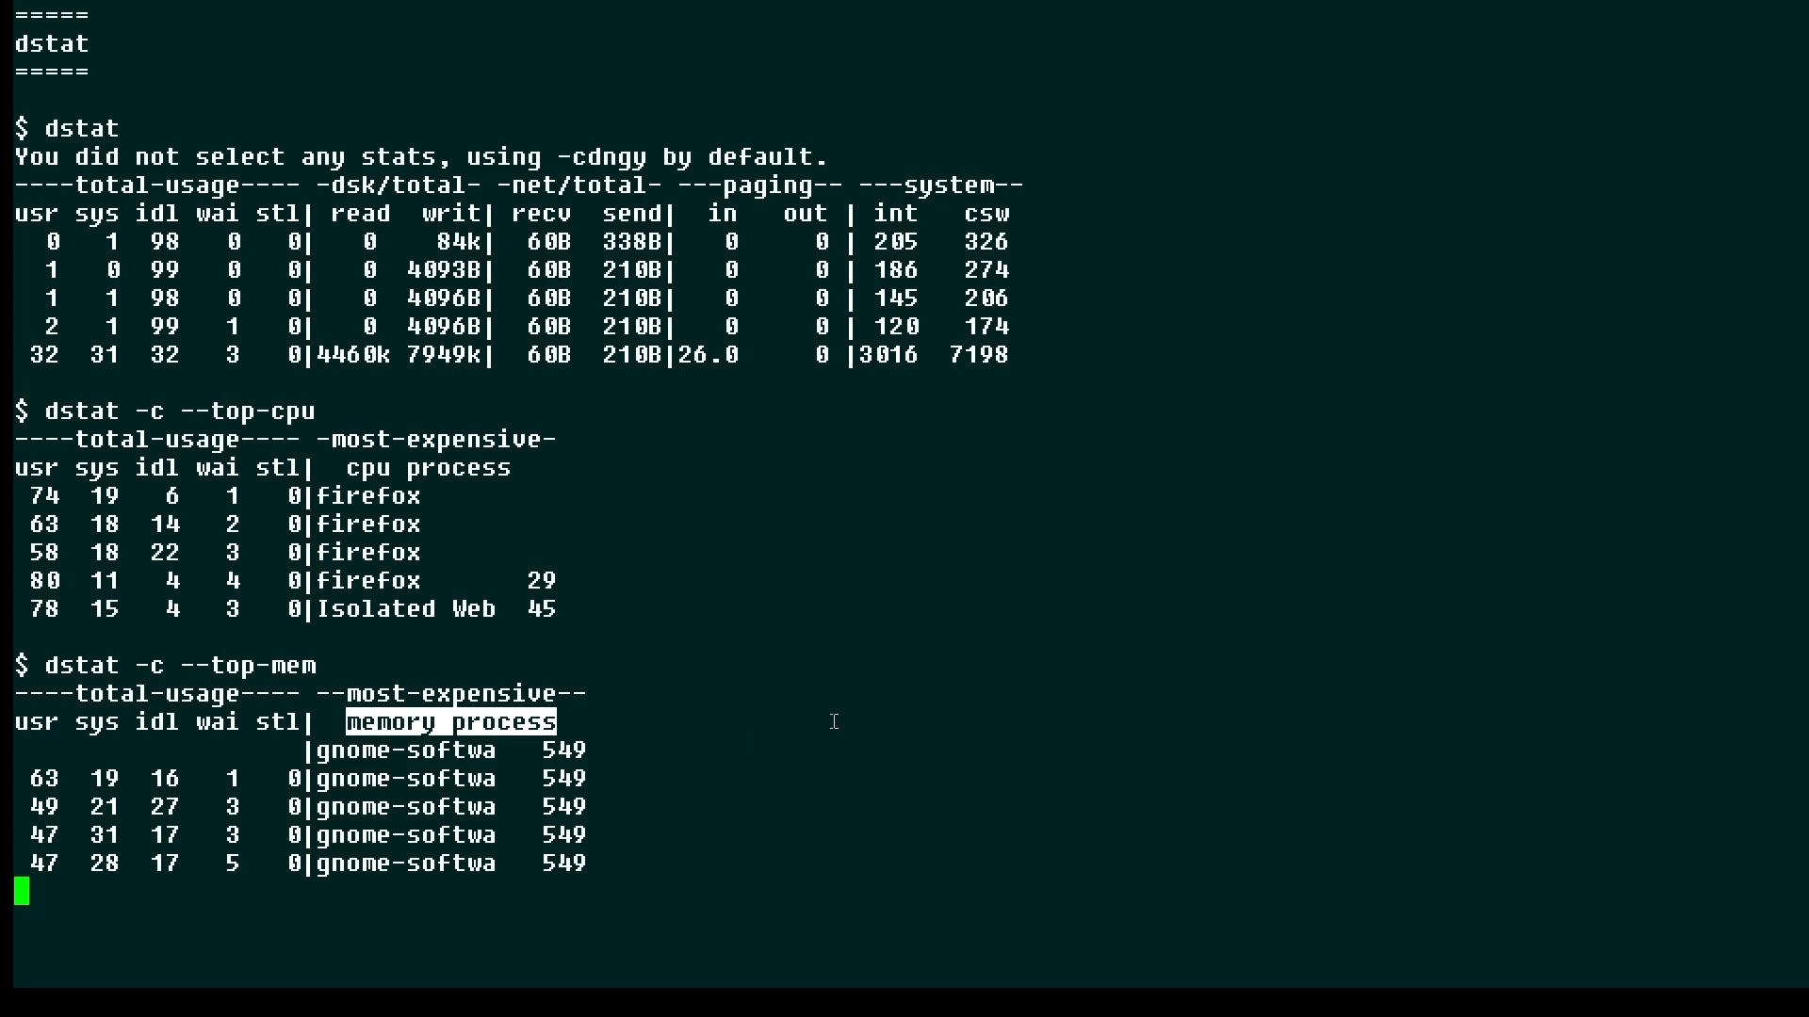